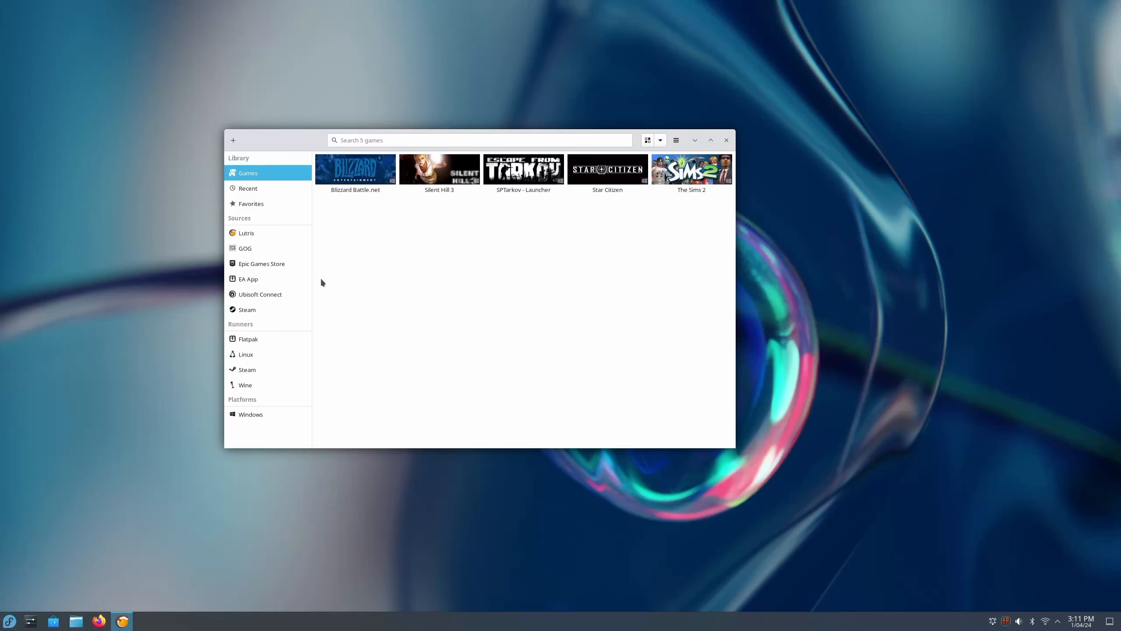
Step: Select the EA App source, acknowledge the launcher notice and install it with the Standard installer
{"action": "left_click", "coordinate": [247, 279]}
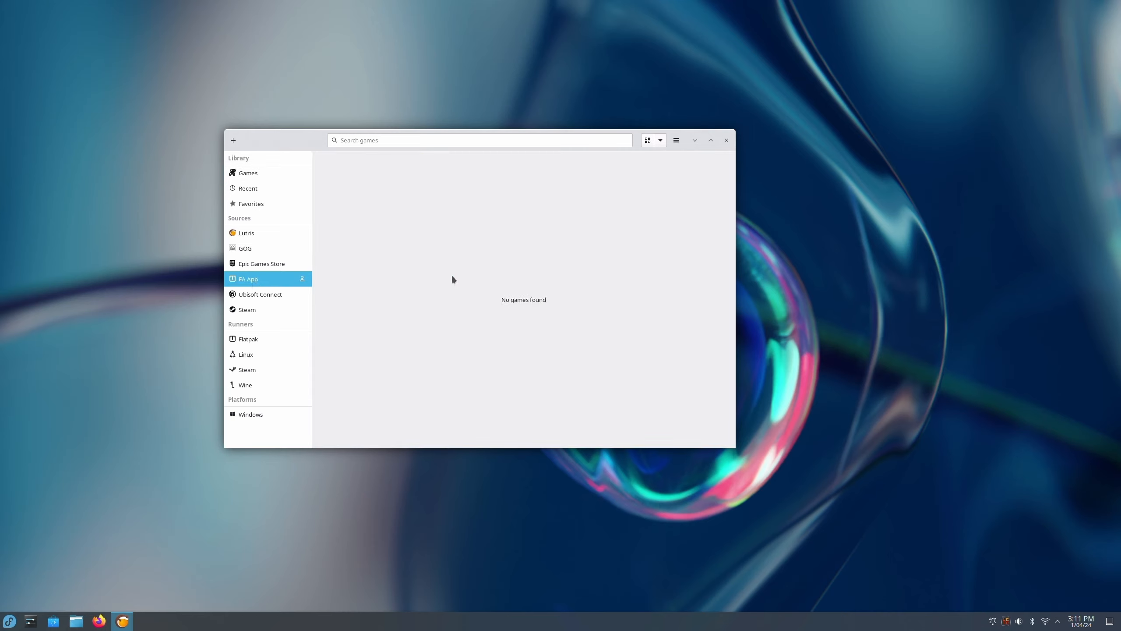
{"action": "mouse_move", "coordinate": [294, 279]}
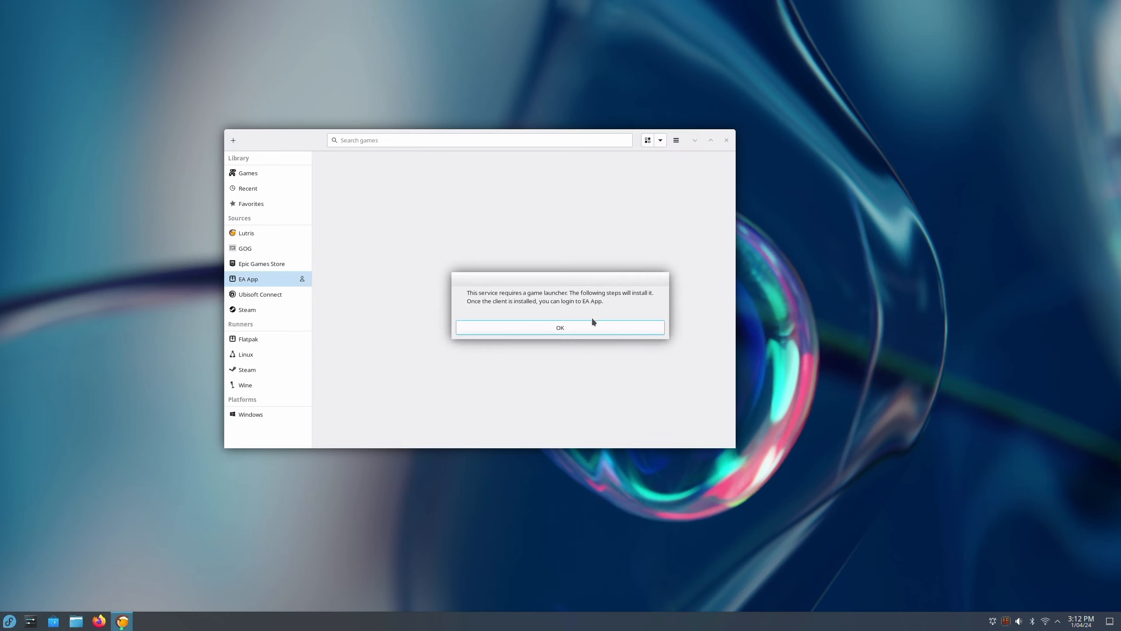
{"action": "left_click", "coordinate": [559, 327]}
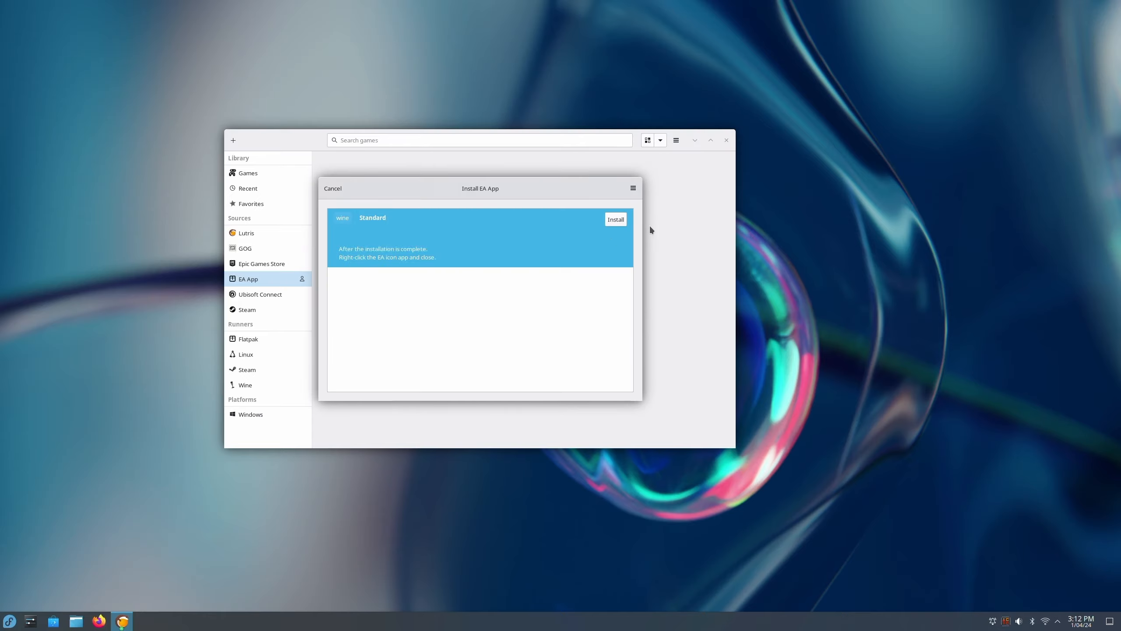
{"action": "left_click", "coordinate": [615, 218]}
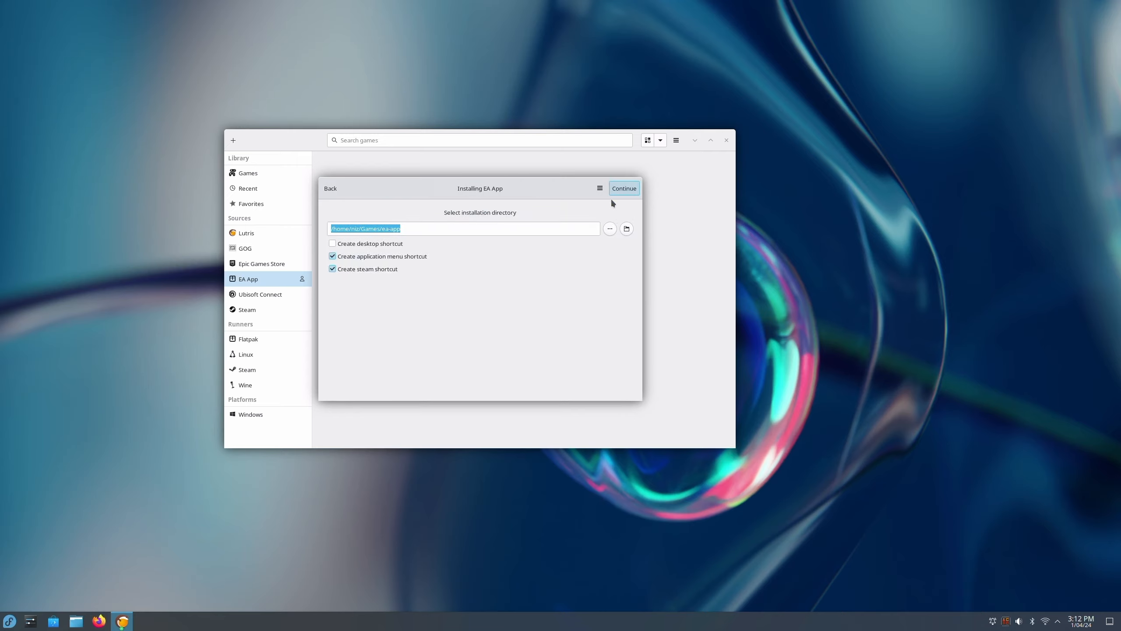
{"action": "left_click", "coordinate": [624, 188]}
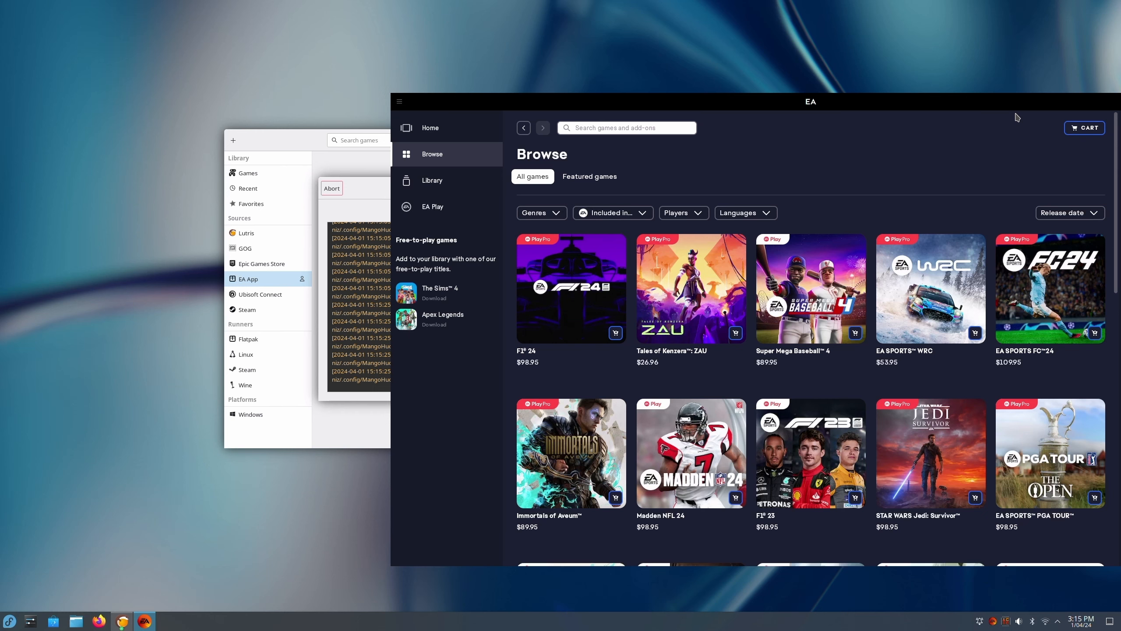
{"action": "mouse_move", "coordinate": [612, 181]}
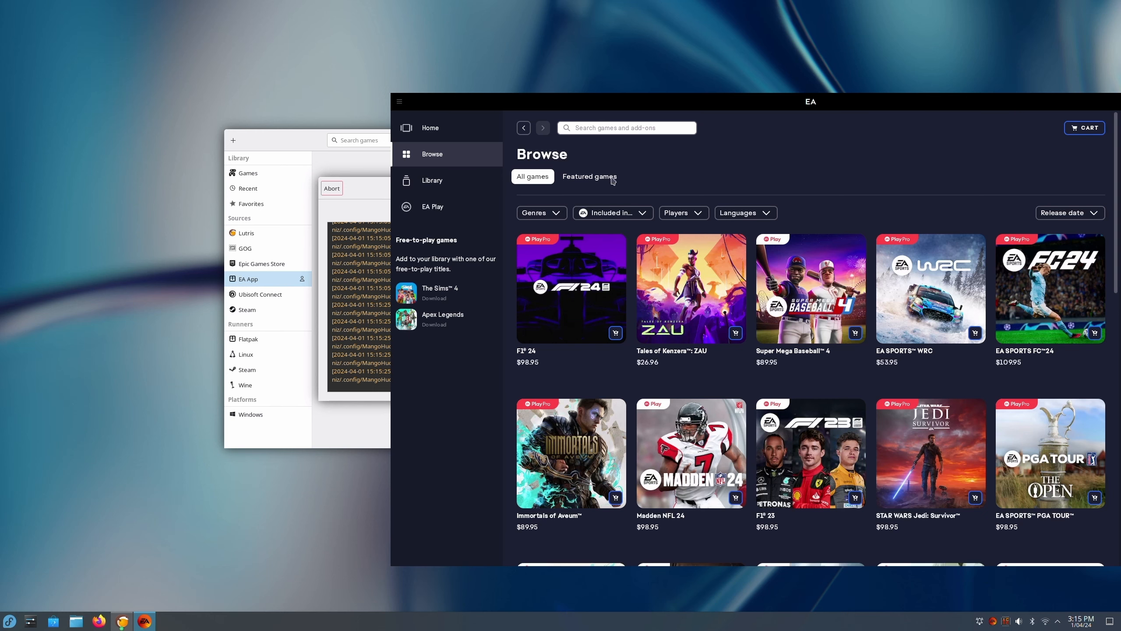
{"action": "left_click", "coordinate": [432, 180]}
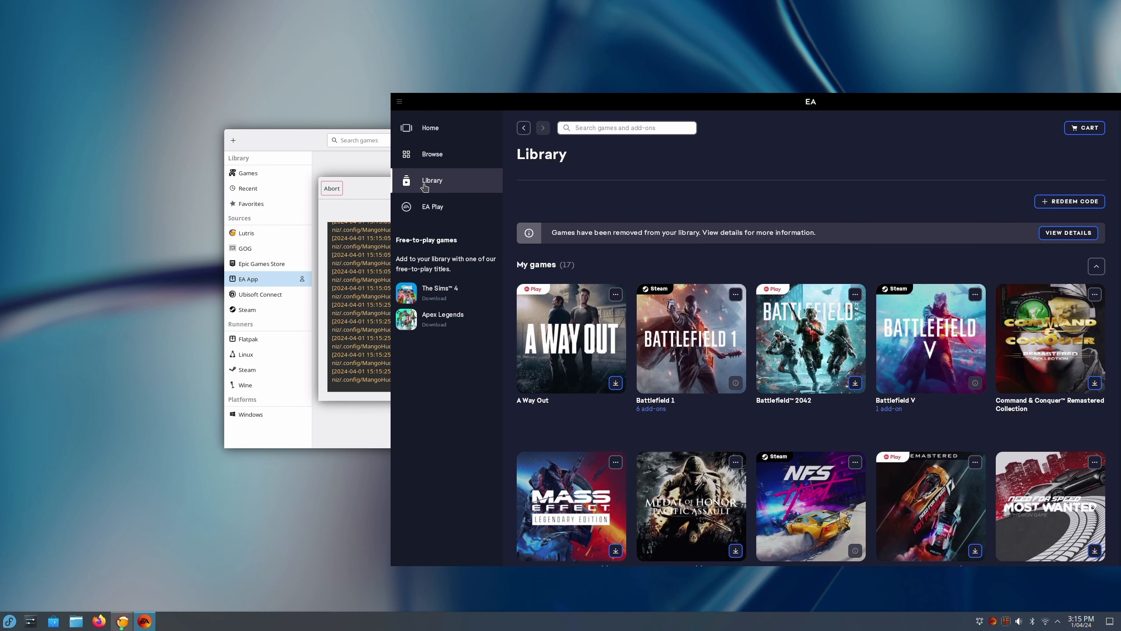
{"action": "mouse_move", "coordinate": [815, 85]}
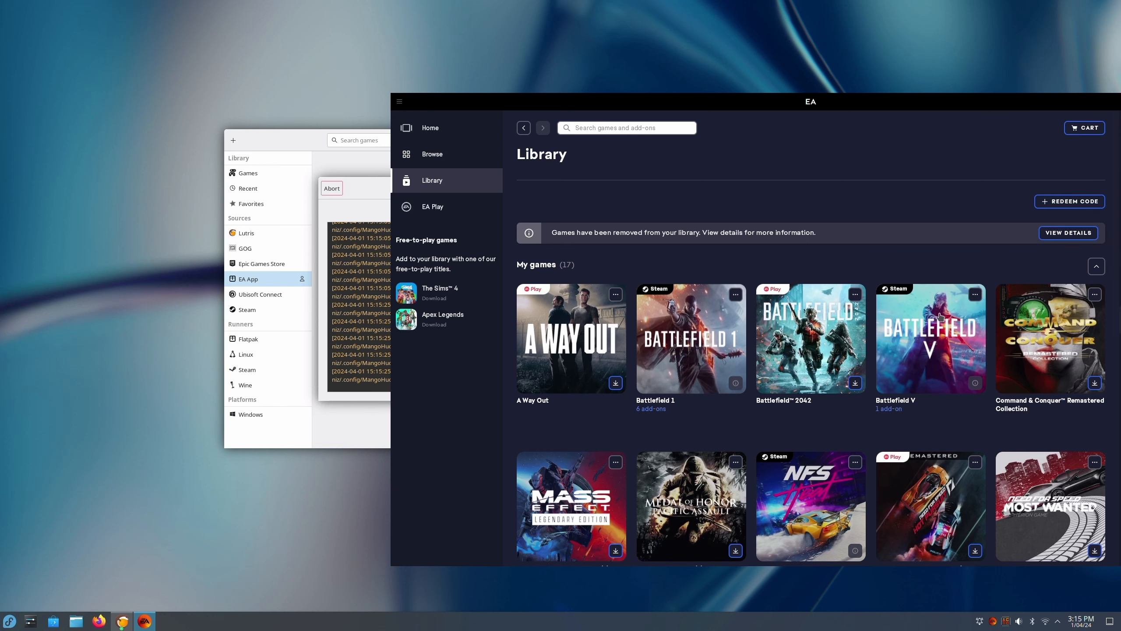
{"action": "scroll", "scroll_direction": "down", "scroll_amount": 3}
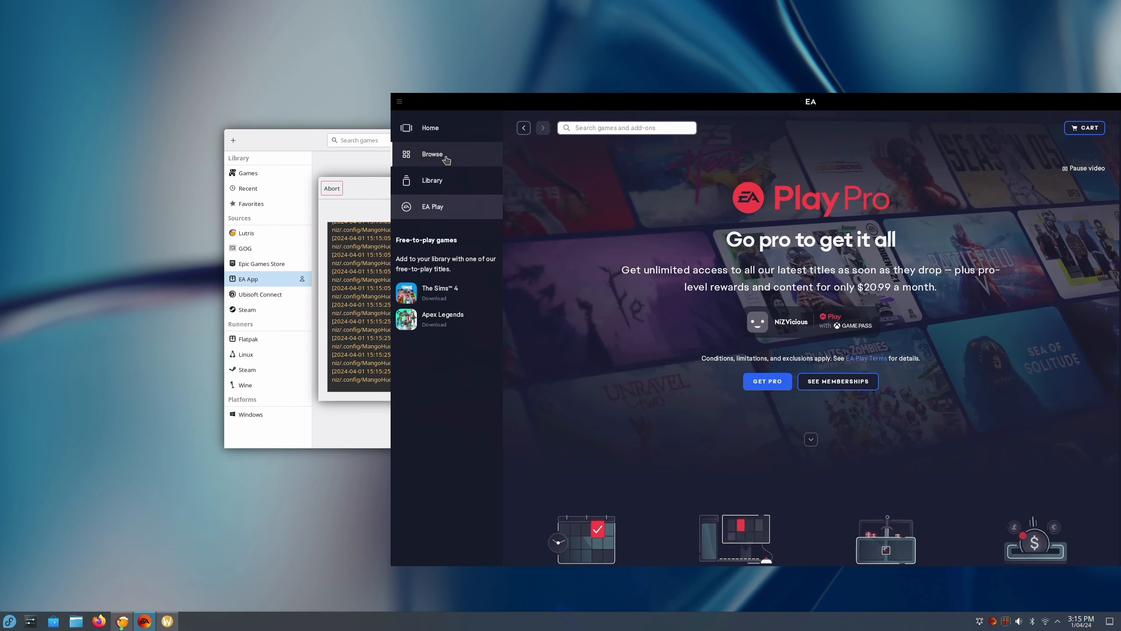
{"action": "left_click", "coordinate": [431, 154]}
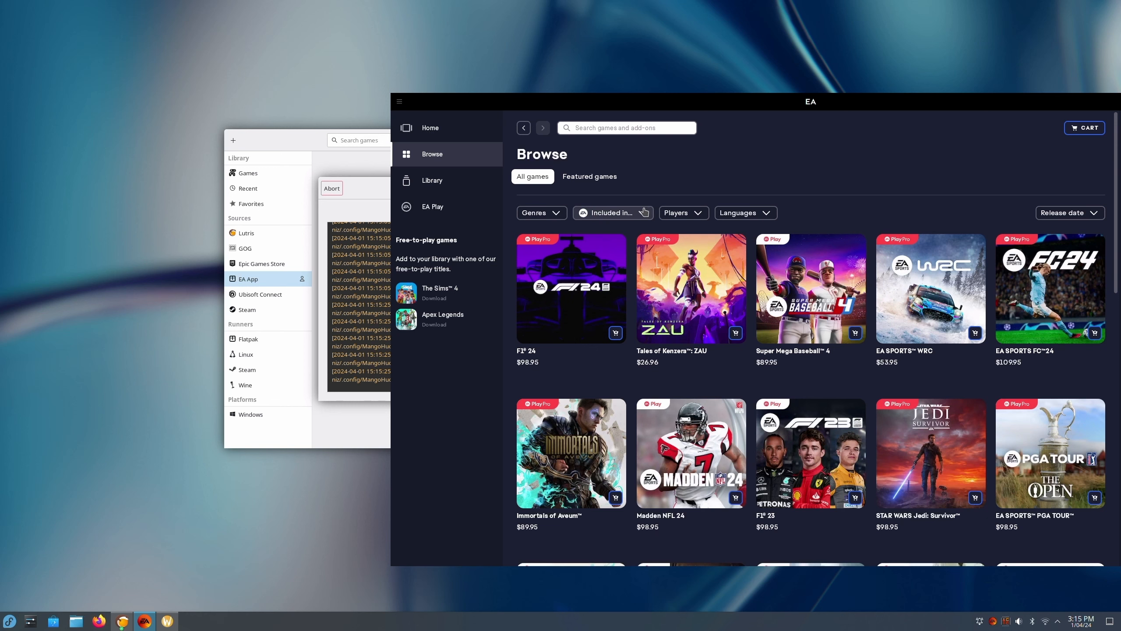
Step: Filter the catalogue to 'Included in EA Play' and scroll down to the Need for Speed tile
{"action": "left_click", "coordinate": [611, 212]}
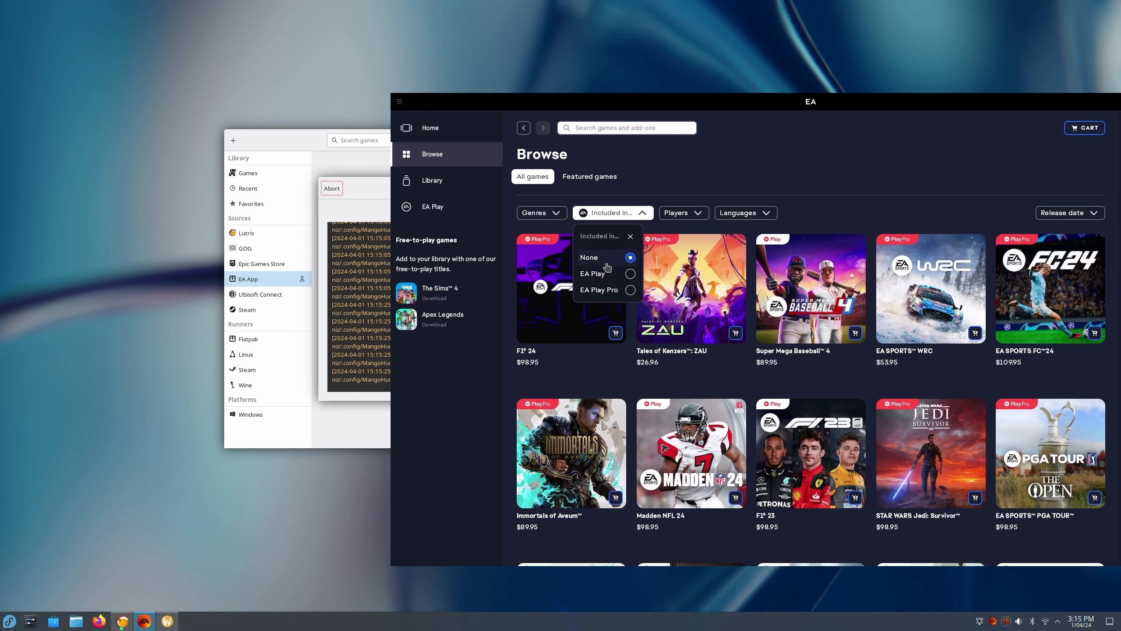
{"action": "left_click", "coordinate": [629, 274]}
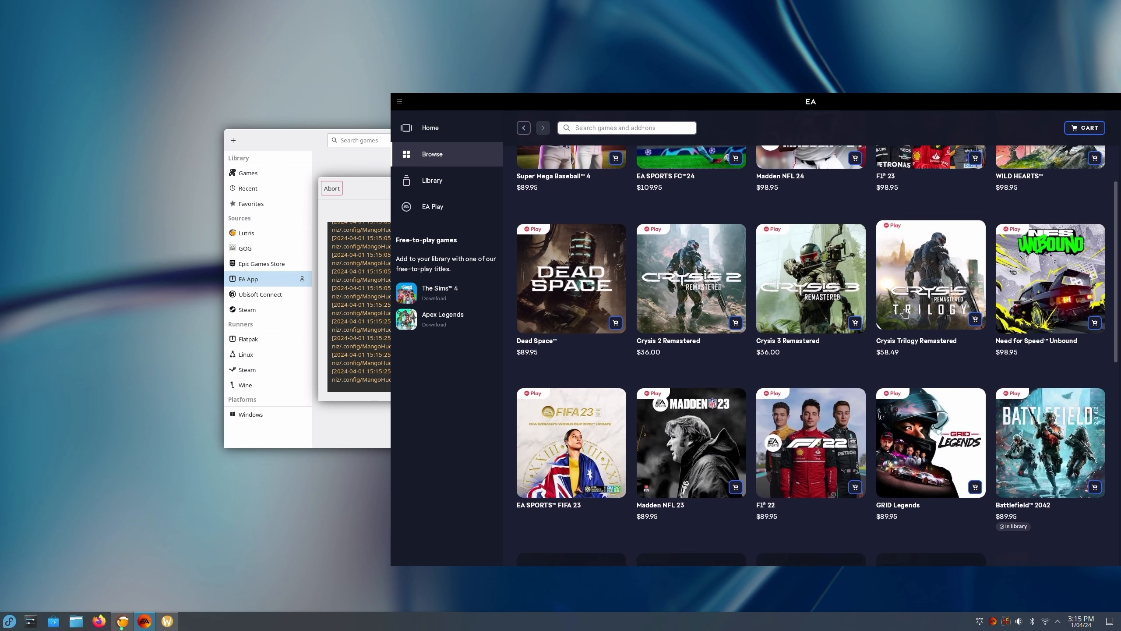
{"action": "scroll", "scroll_direction": "down", "scroll_amount": 3}
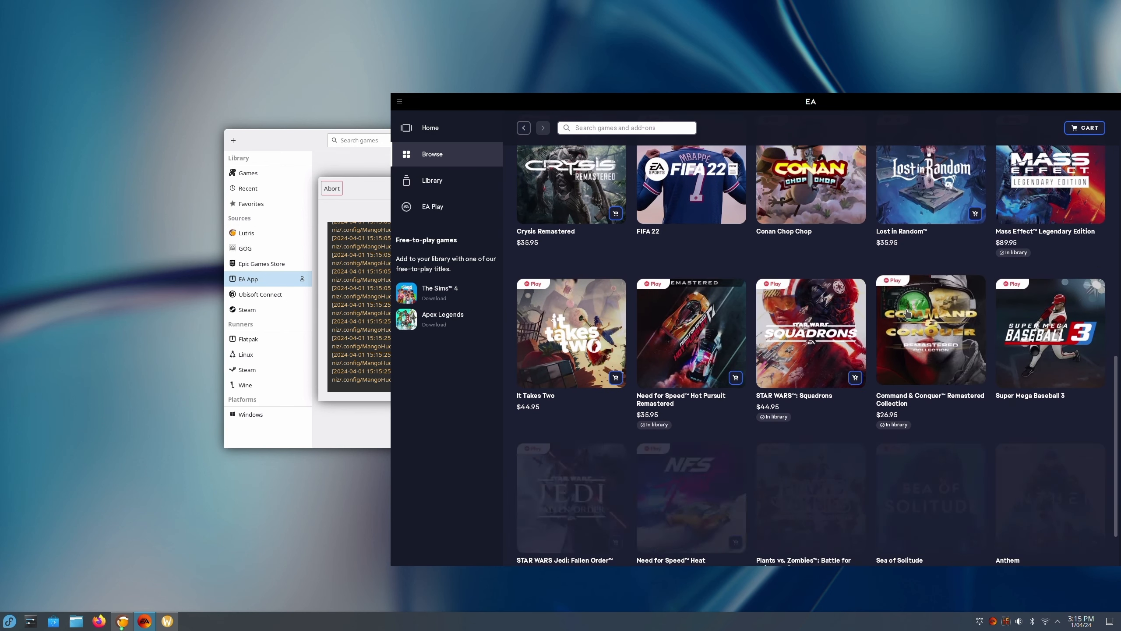
{"action": "scroll", "scroll_direction": "down", "scroll_amount": 3}
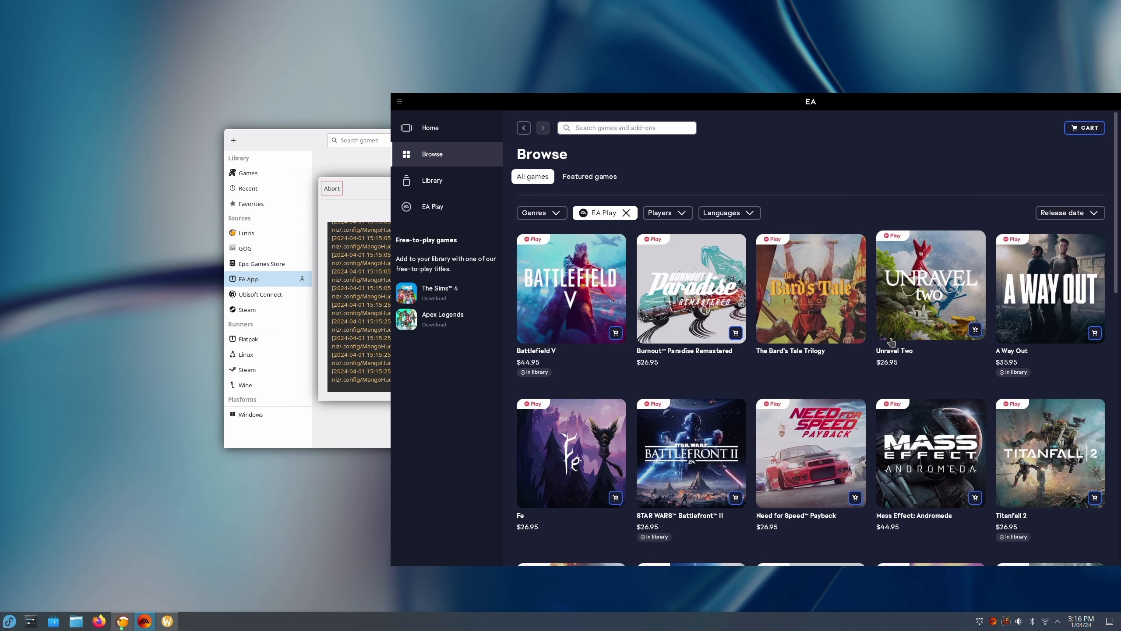
{"action": "scroll", "scroll_direction": "down", "scroll_amount": 3}
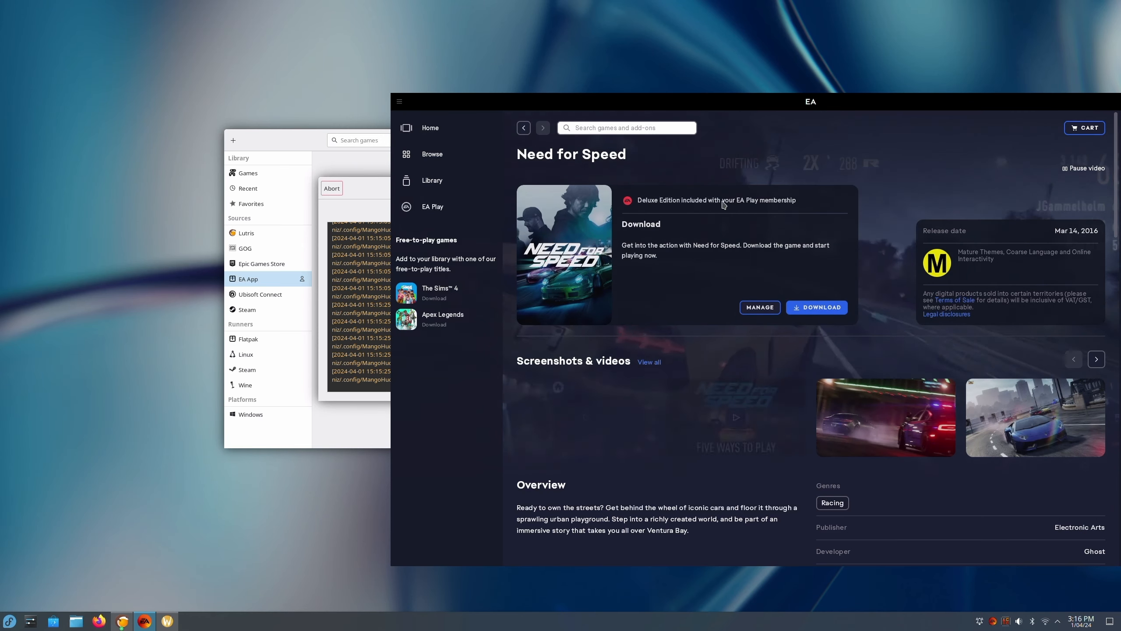
Step: Download Need for Speed to the default location, accepting the Terms of play
{"action": "left_click", "coordinate": [815, 307]}
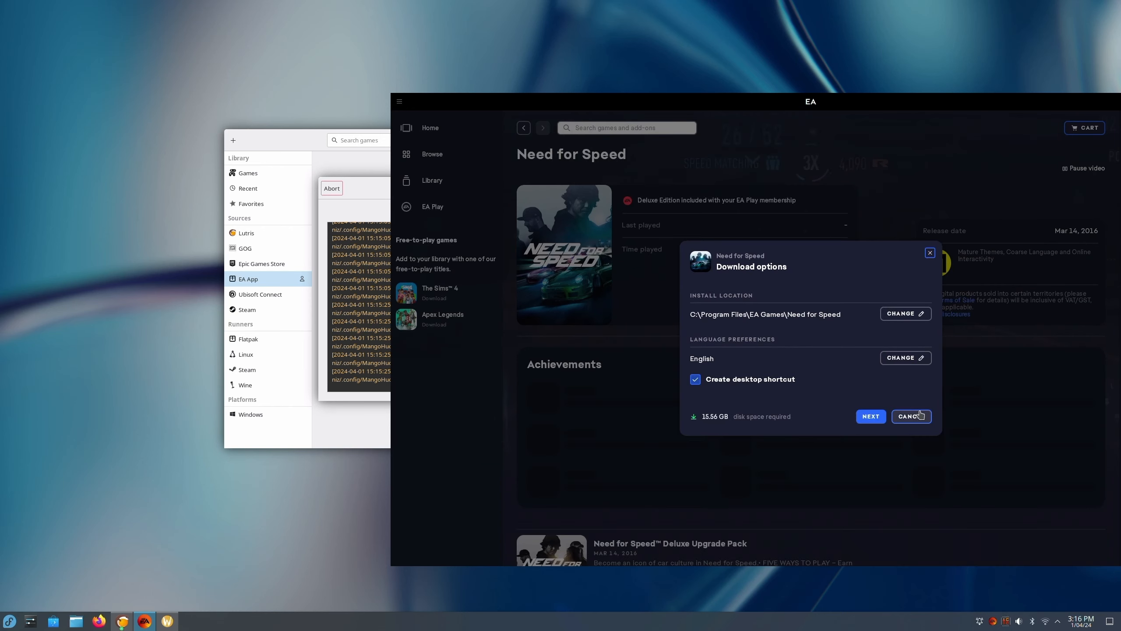
{"action": "left_click", "coordinate": [870, 416]}
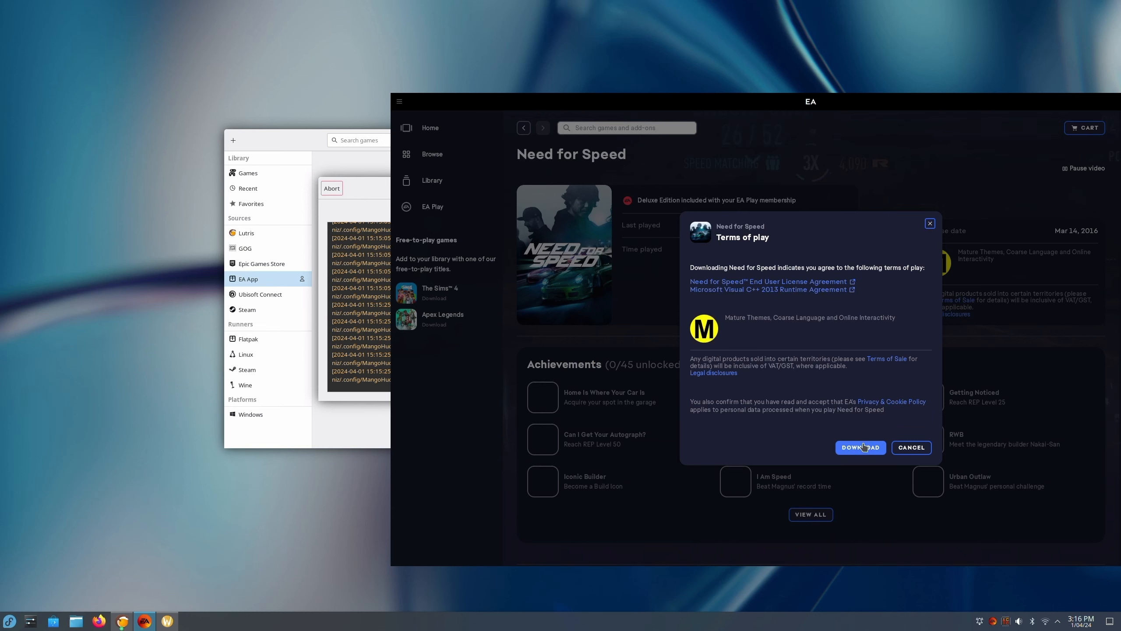
{"action": "left_click", "coordinate": [860, 447]}
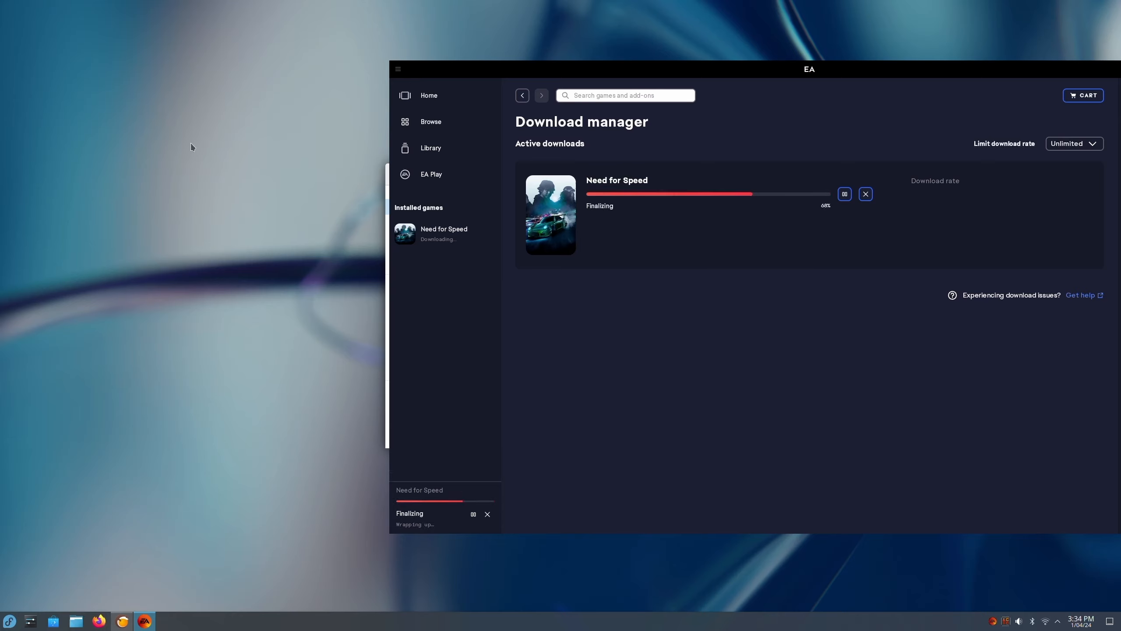
{"action": "mouse_move", "coordinate": [223, 218]}
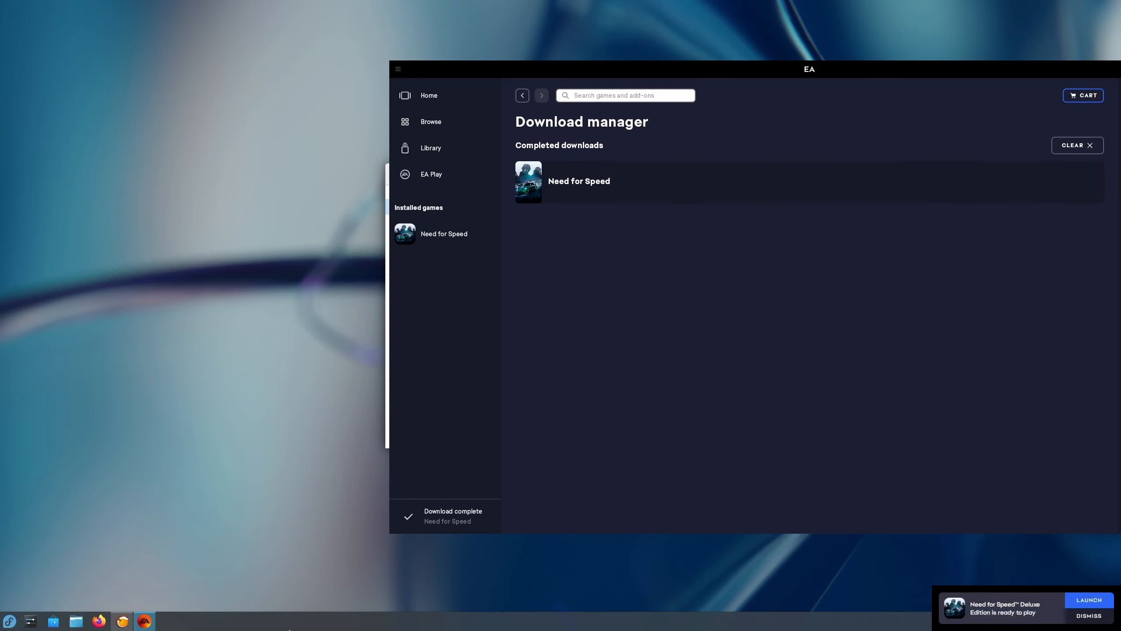
{"action": "mouse_move", "coordinate": [290, 627]}
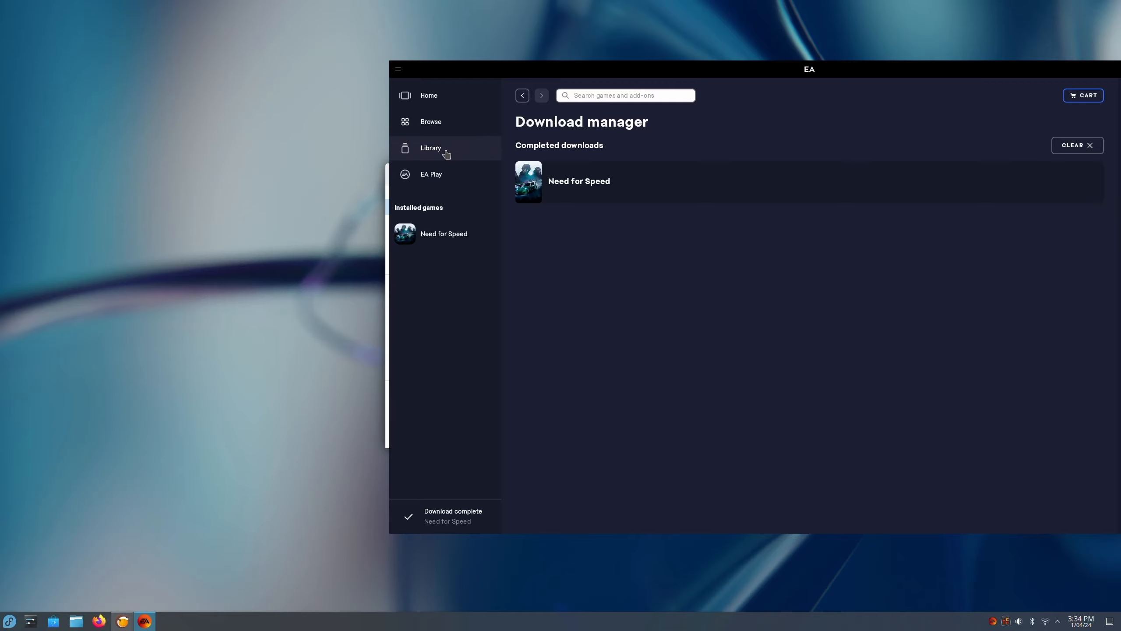
Step: Launch Need for Speed from the Installed section of the EA library
{"action": "left_click", "coordinate": [429, 148]}
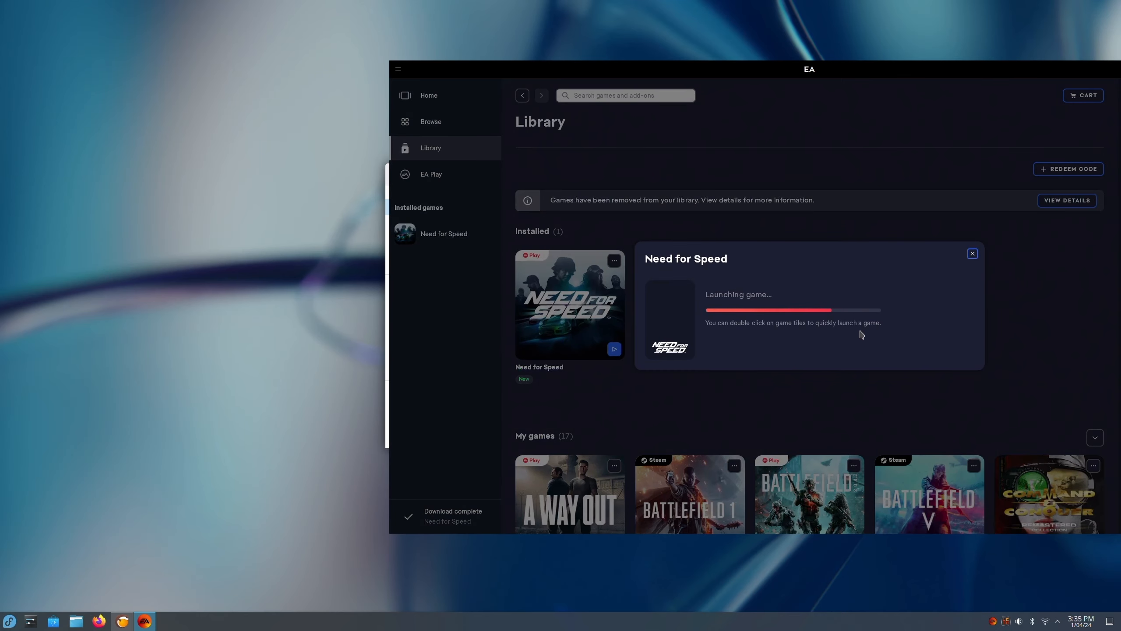
{"action": "mouse_move", "coordinate": [1097, 426]}
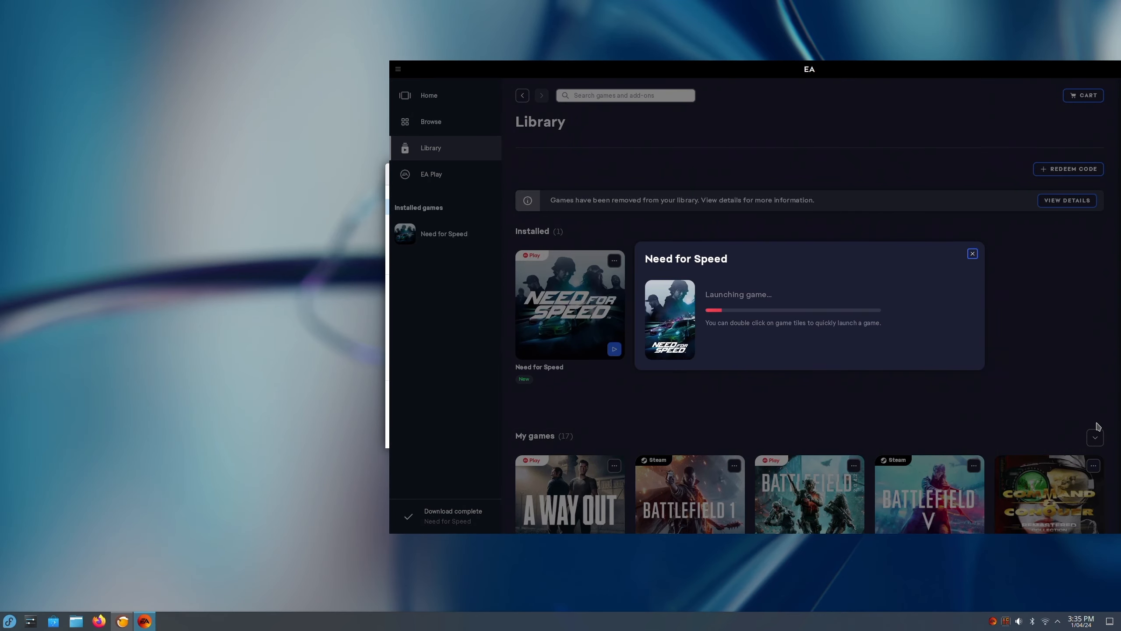